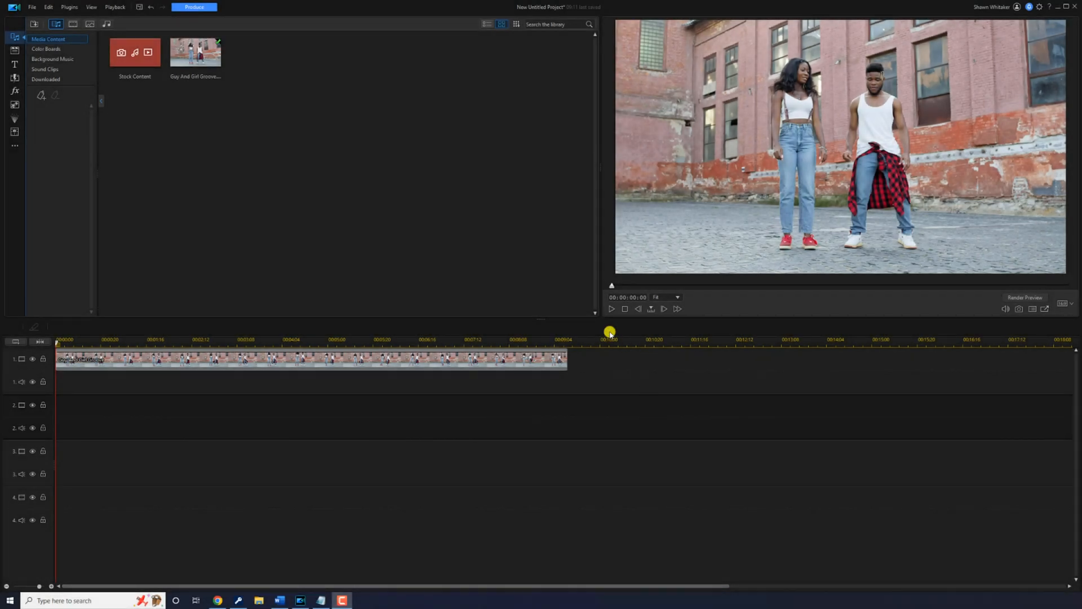
# Step: Split the dancing clip at about 00:04:04 with Ctrl+T
pyautogui.click(610, 308)
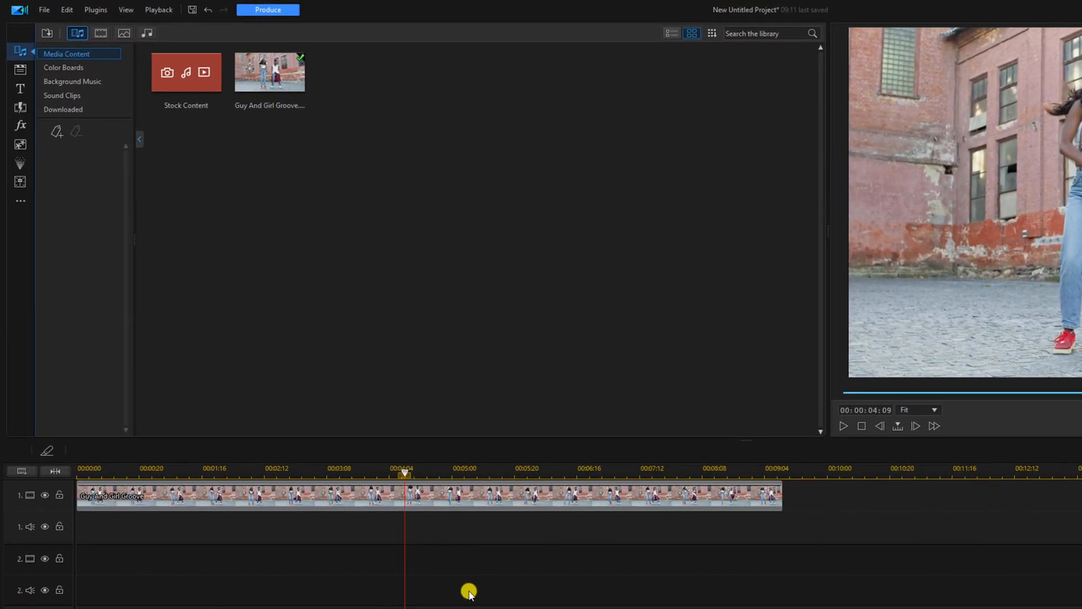
pyautogui.press('ctrl+t')
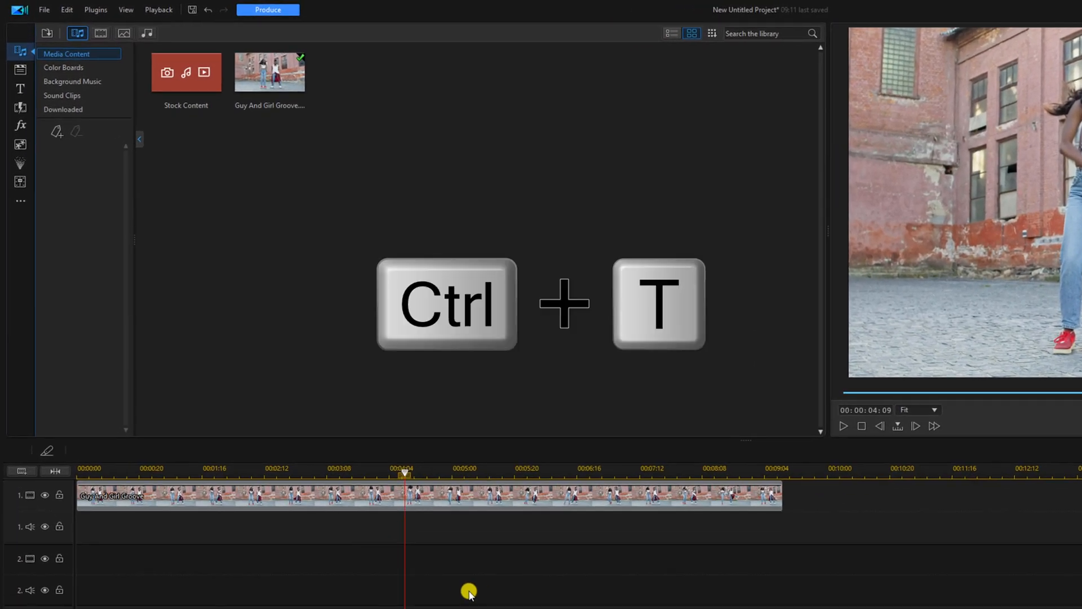
pyautogui.press('ctrl+t')
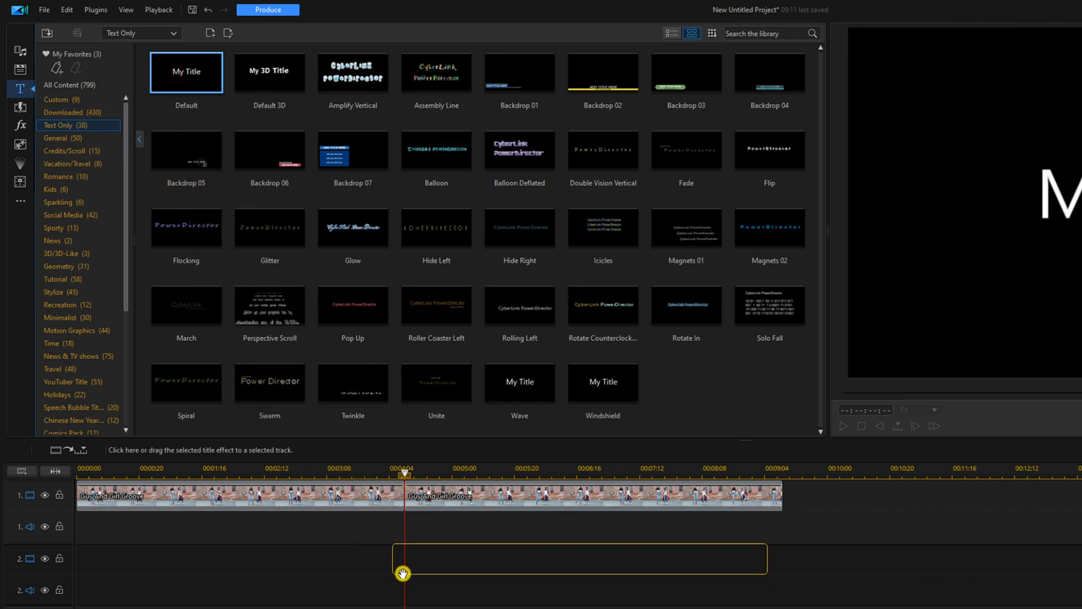
pyautogui.moveTo(445, 567)
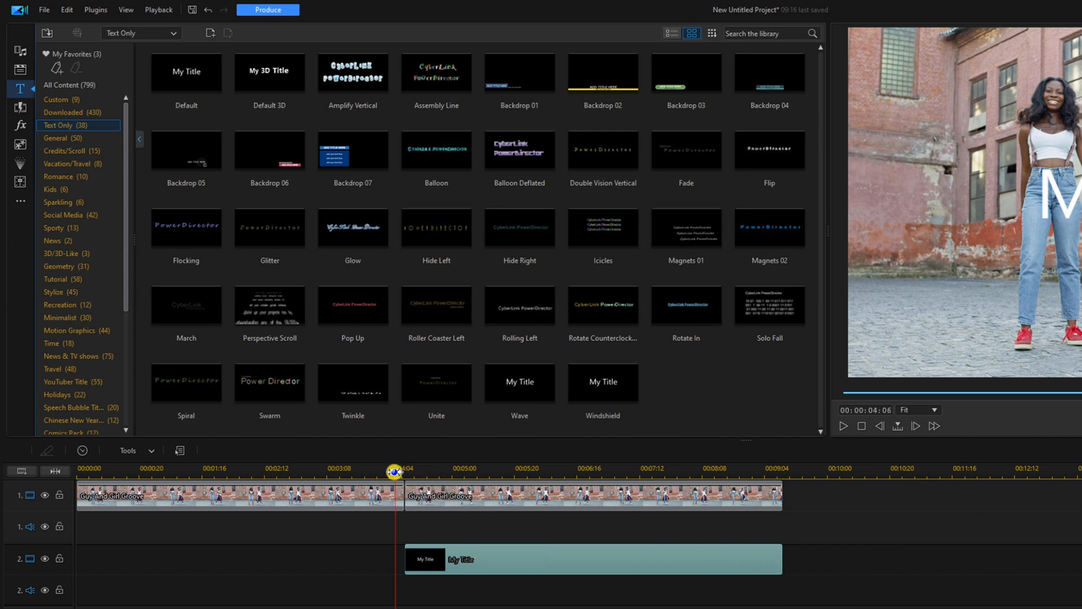
# Step: Select the second half of the dancing clip, then deselect it
pyautogui.click(455, 495)
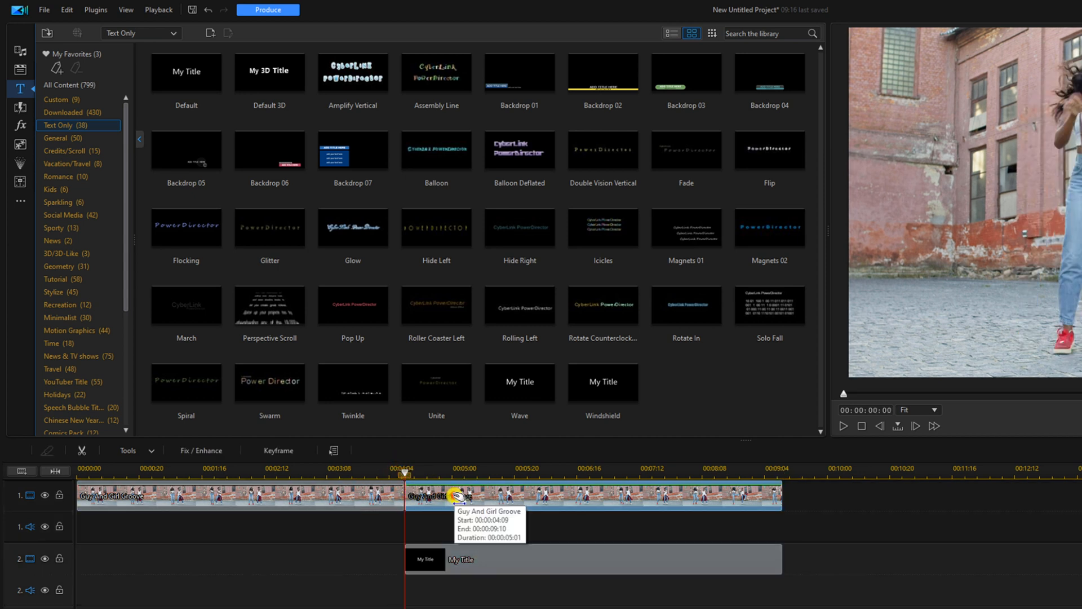
pyautogui.click(448, 538)
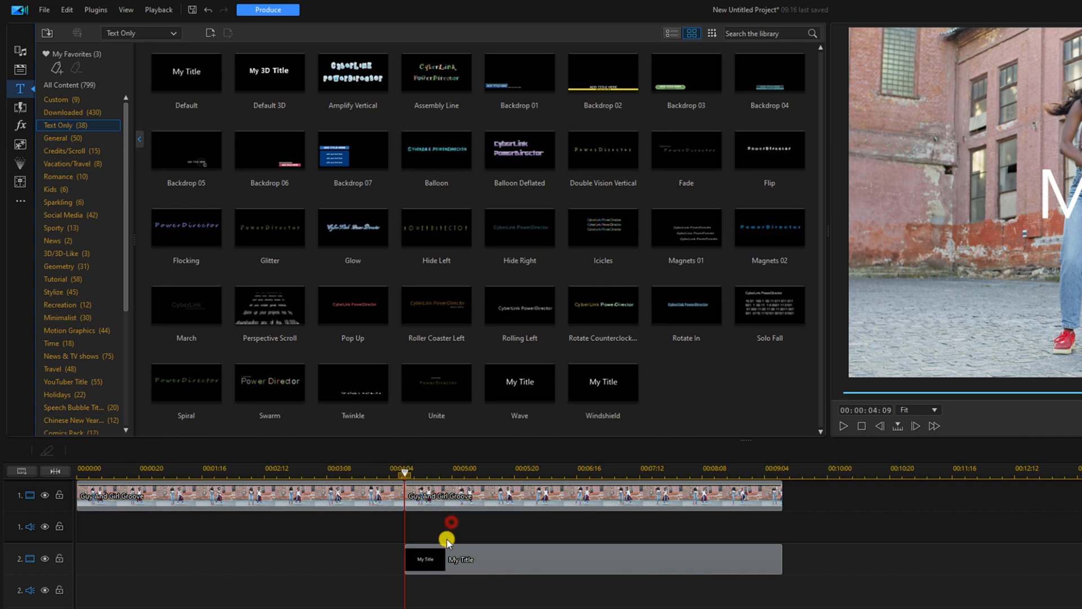
pyautogui.moveTo(483, 560)
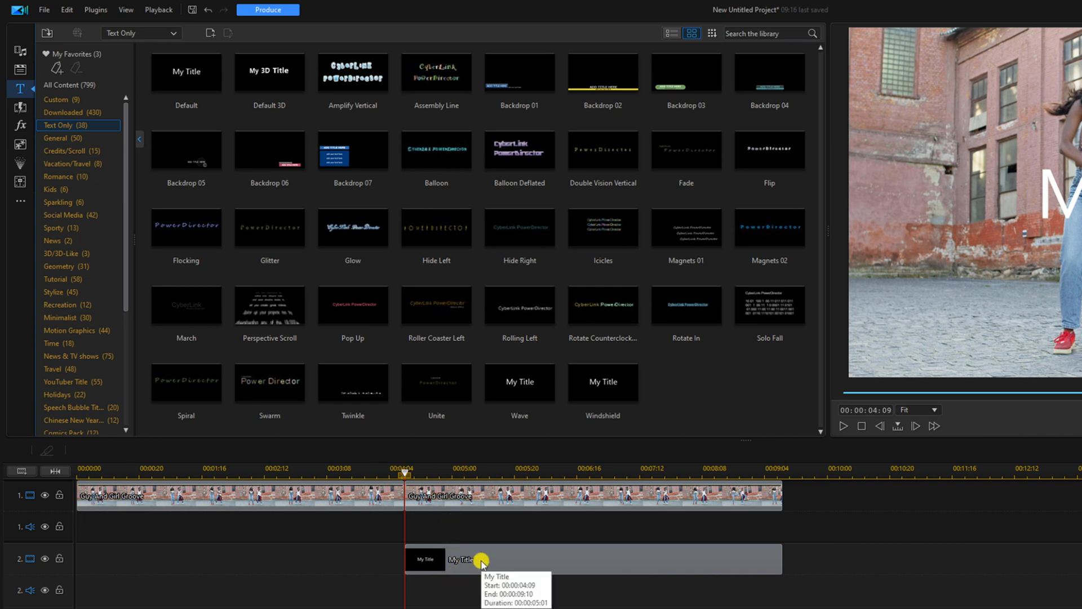
# Step: Change the My Title text to a large O around the man's face
pyautogui.doubleClick(459, 559)
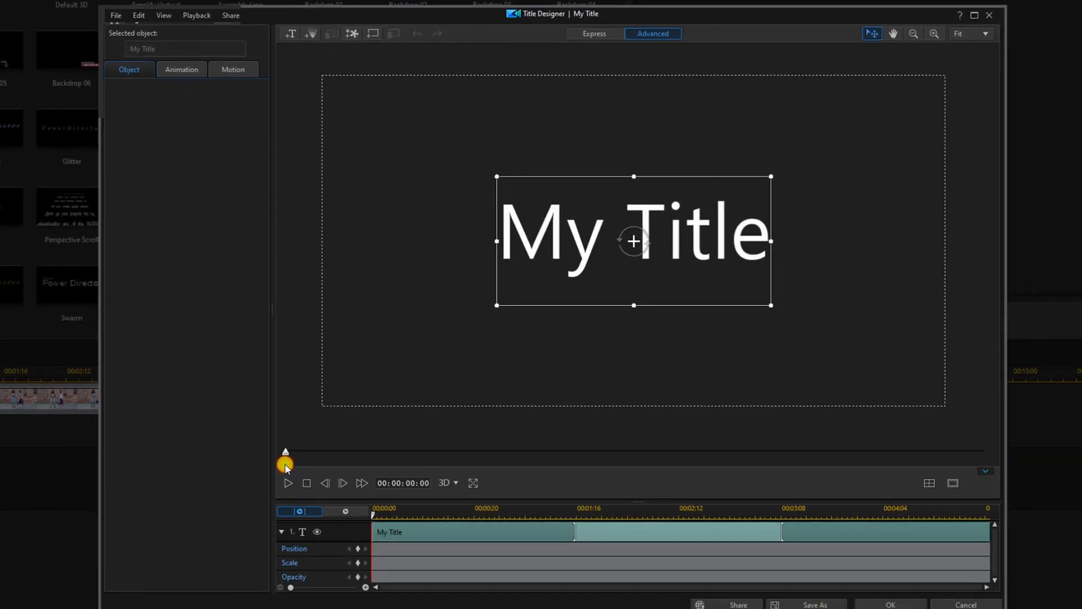
pyautogui.click(117, 64)
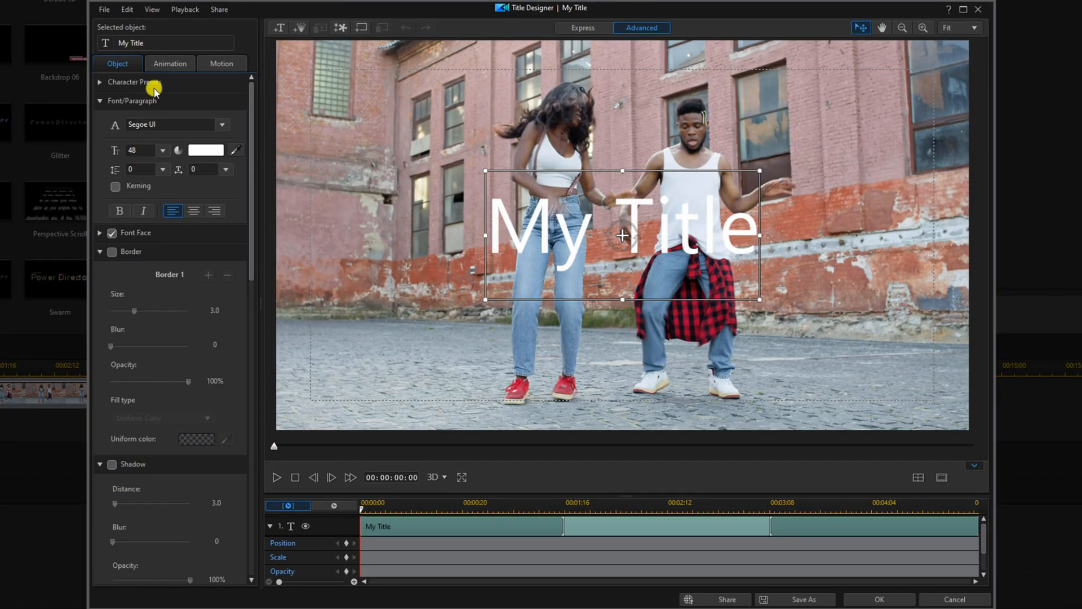
pyautogui.moveTo(131, 43)
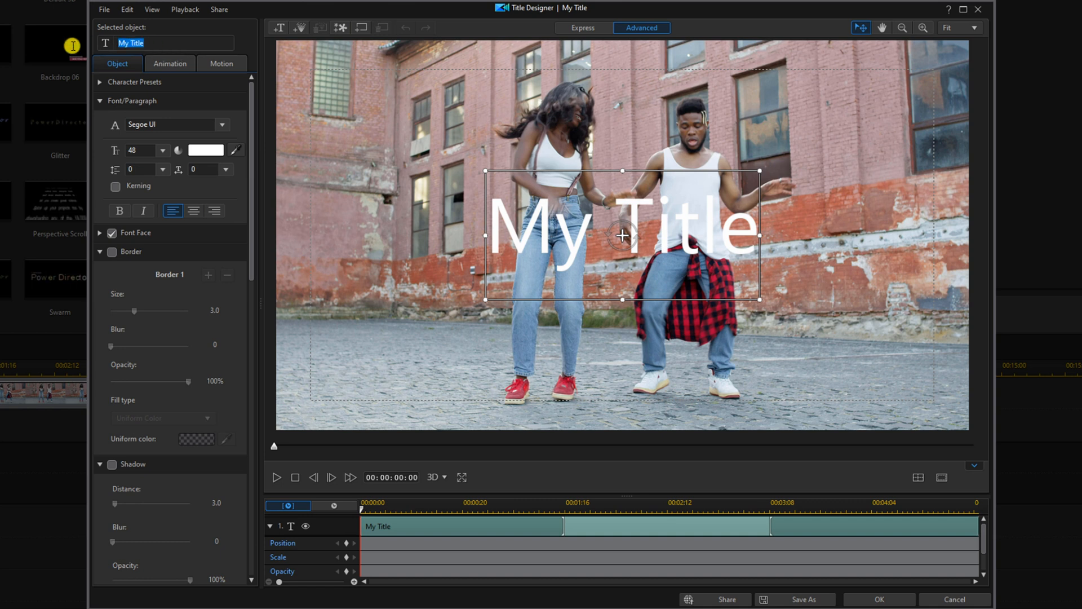
pyautogui.write('O')
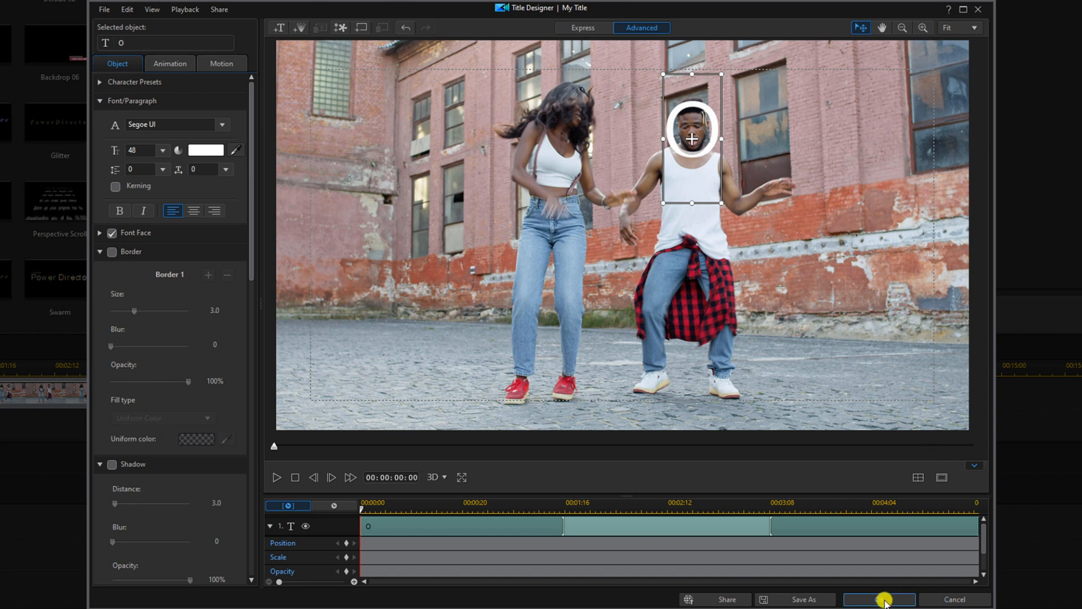
pyautogui.click(878, 599)
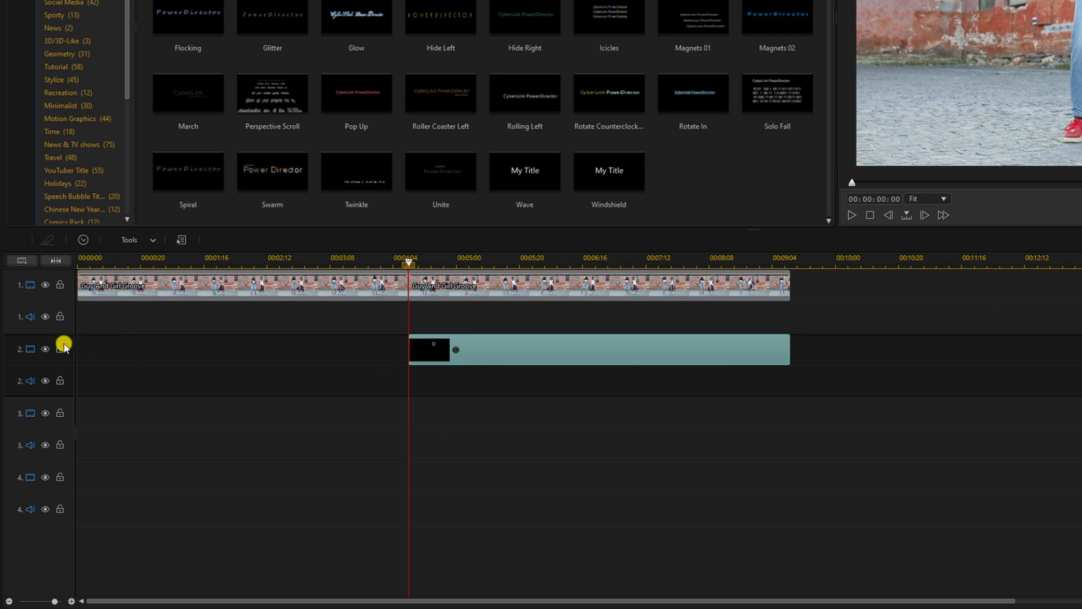
pyautogui.moveTo(61, 349)
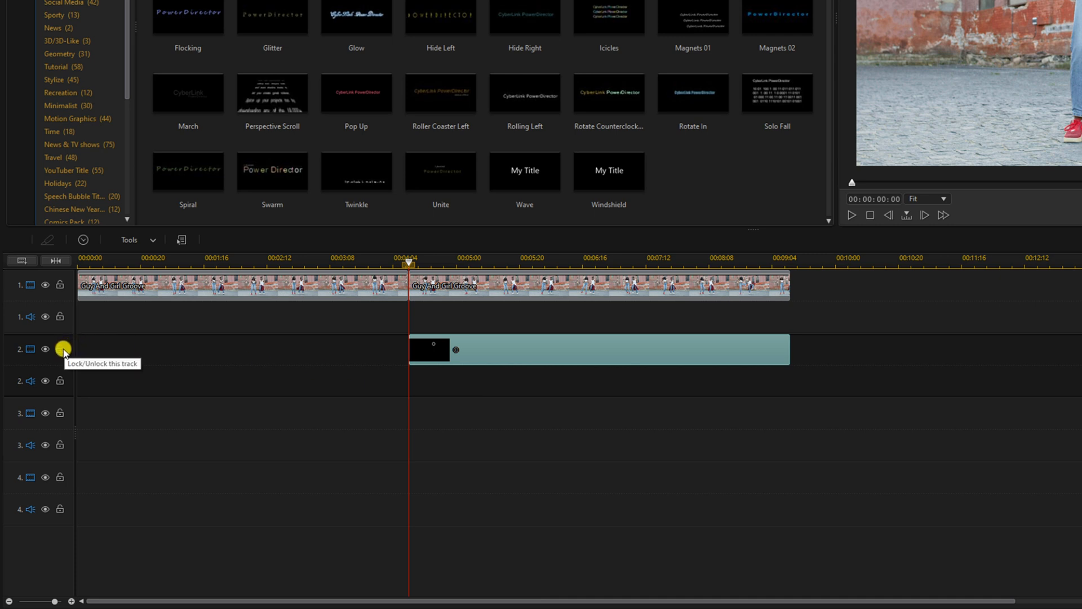
# Step: Lock video track 2 and select the second half of the dancing clip
pyautogui.click(58, 348)
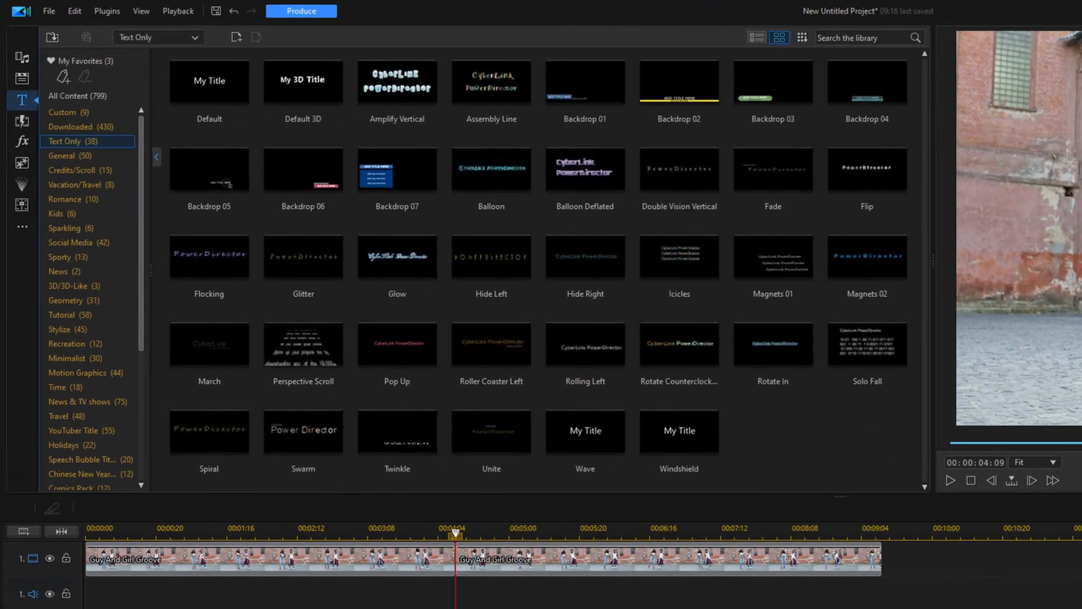
pyautogui.moveTo(575, 569)
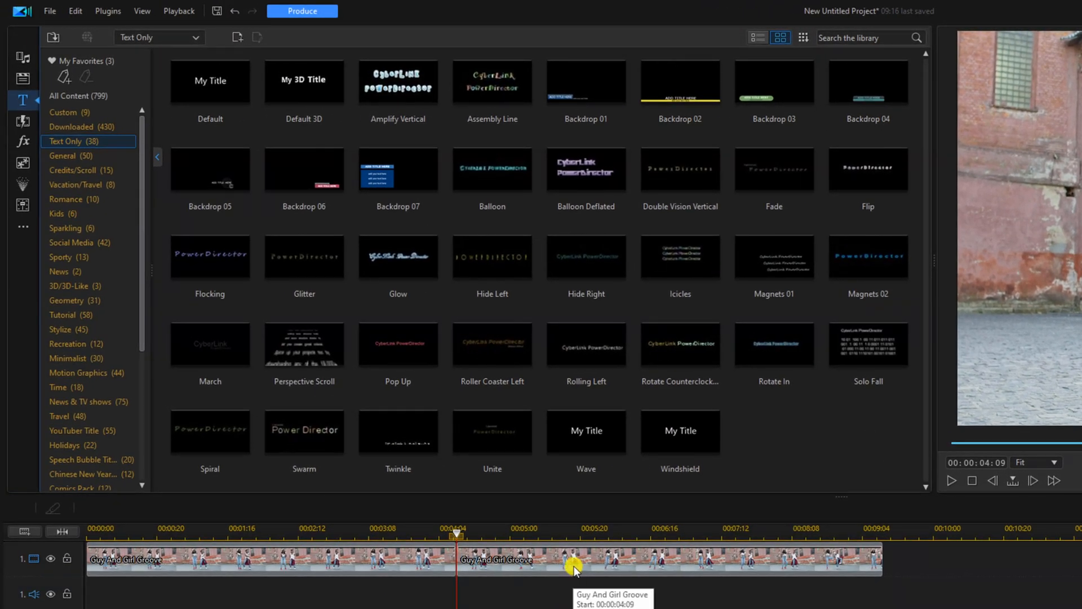
pyautogui.click(576, 559)
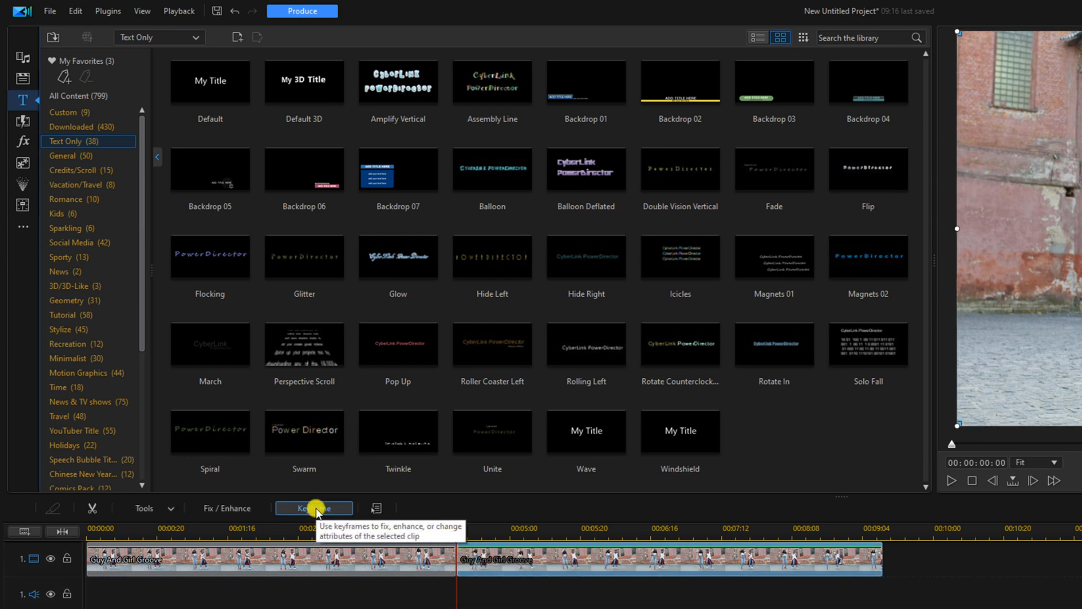
# Step: Add Position keyframes across the clip so the O ring follows the man's face
pyautogui.click(314, 508)
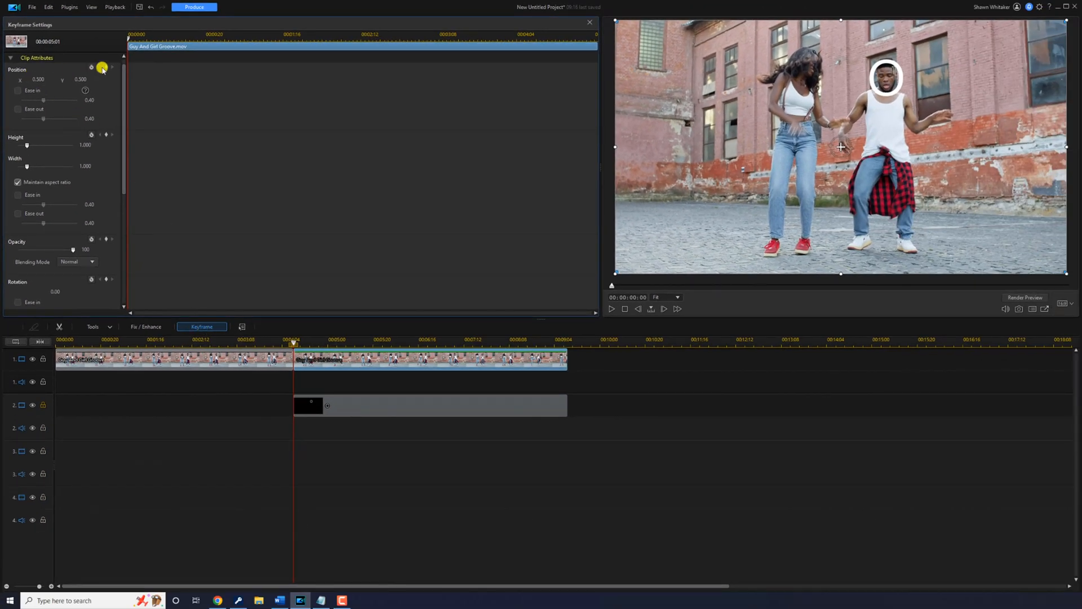
pyautogui.click(106, 67)
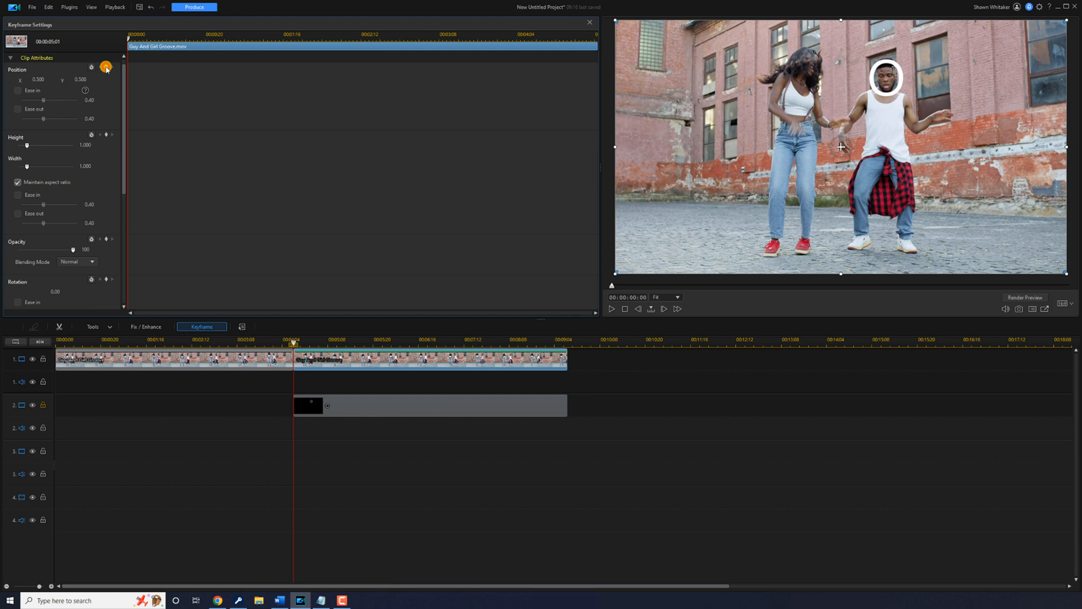
pyautogui.click(105, 67)
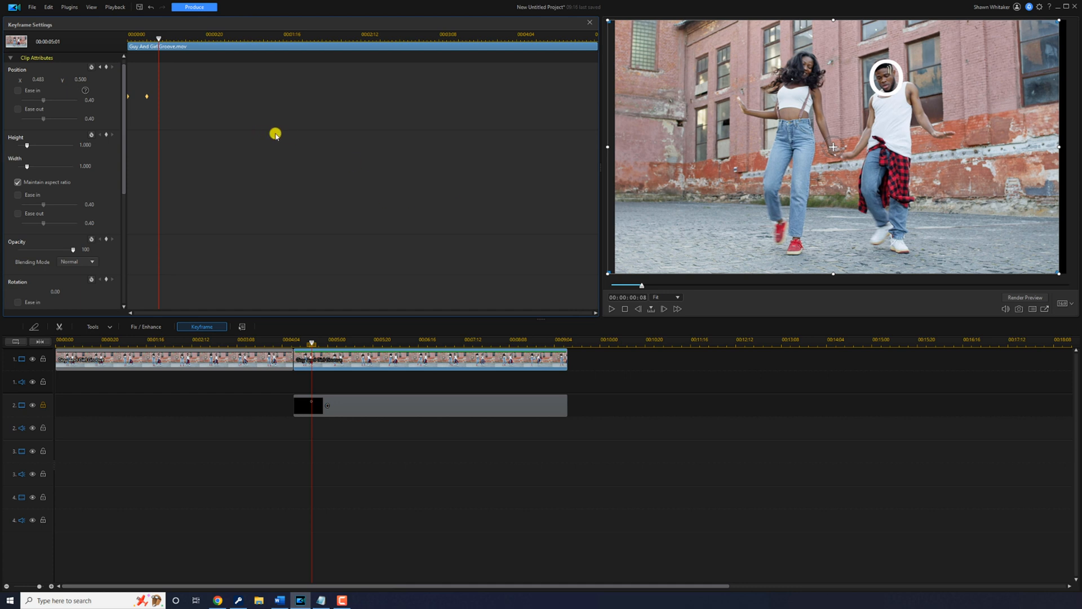
pyautogui.moveTo(107, 68)
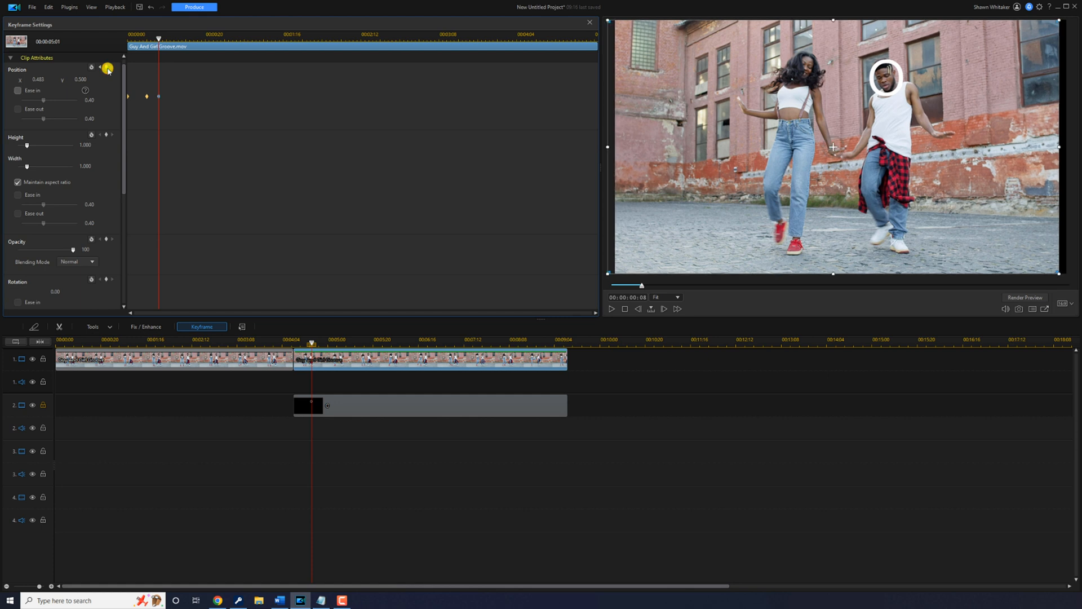
pyautogui.moveTo(511, 160)
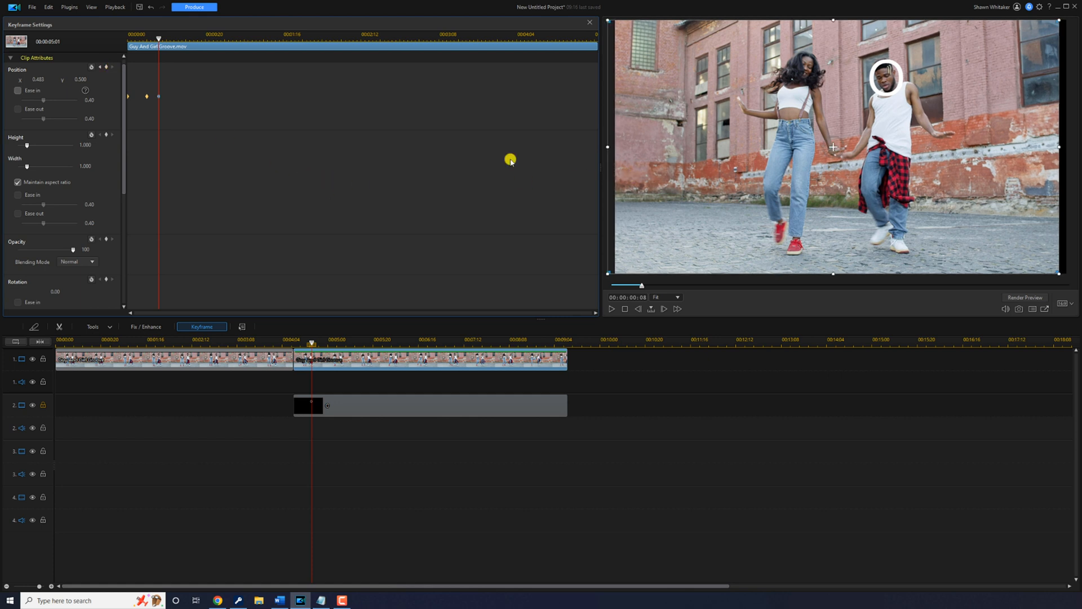
pyautogui.moveTo(406, 152)
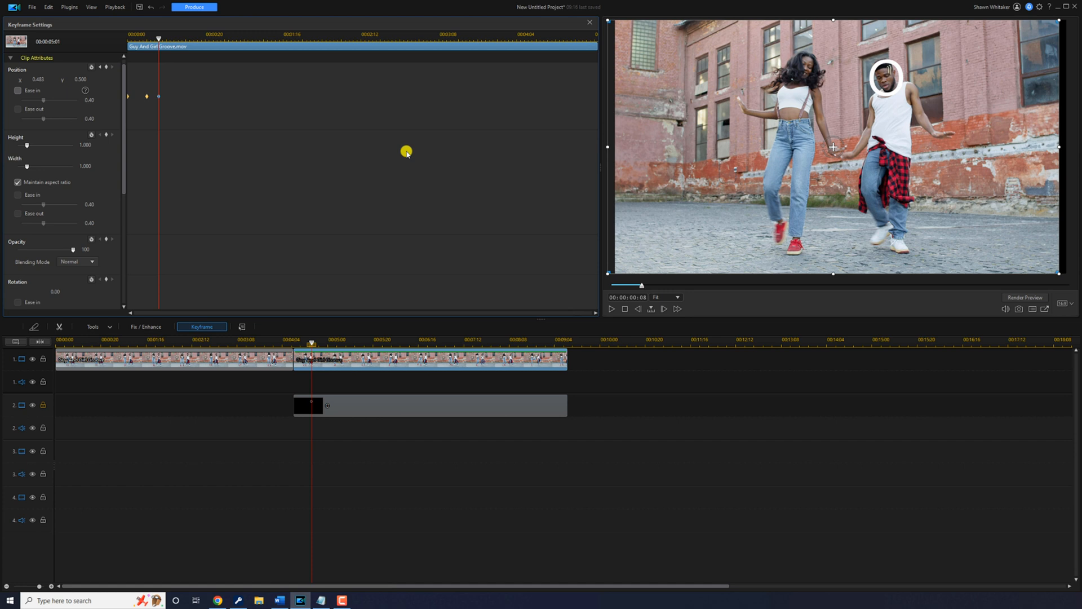
pyautogui.moveTo(159, 46); pyautogui.dragTo(271, 47)
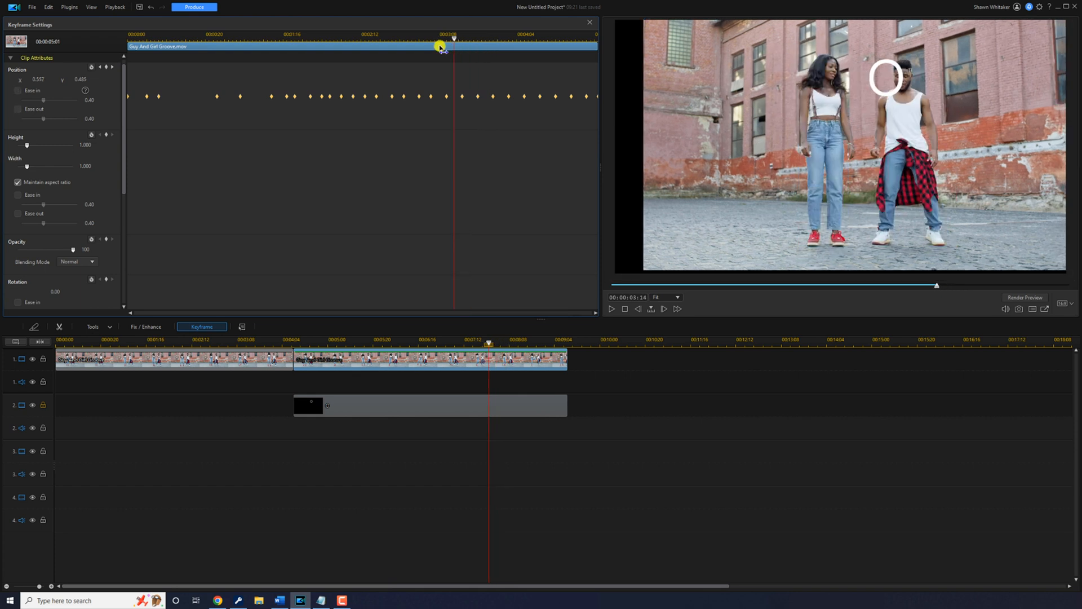
pyautogui.moveTo(442, 46); pyautogui.dragTo(239, 46)
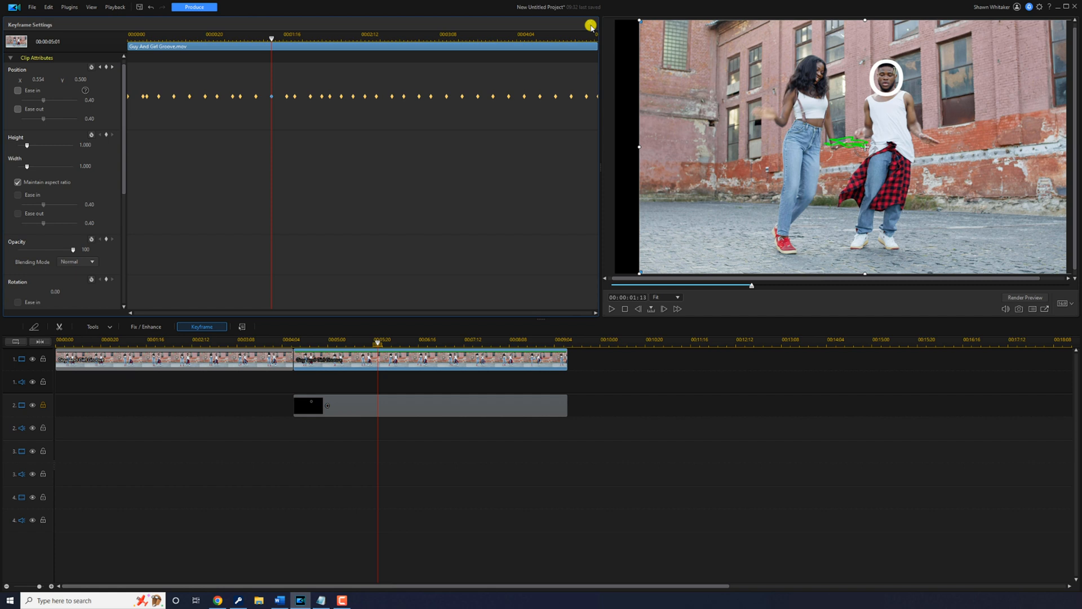
pyautogui.moveTo(590, 26)
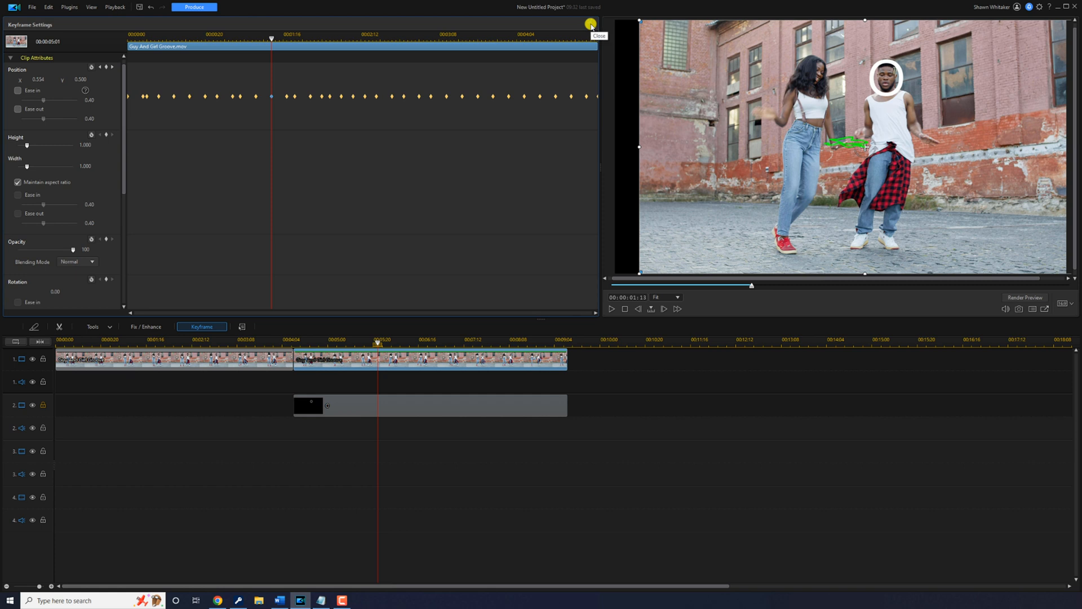
# Step: Close Keyframe Settings and delete the O title clip from track 2
pyautogui.click(591, 24)
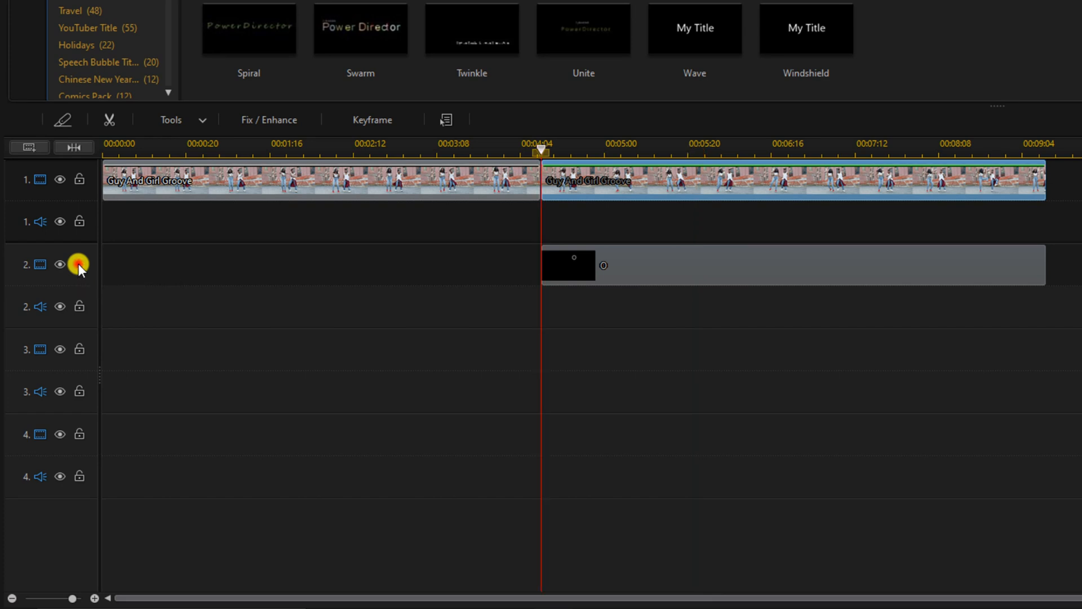
pyautogui.moveTo(700, 302)
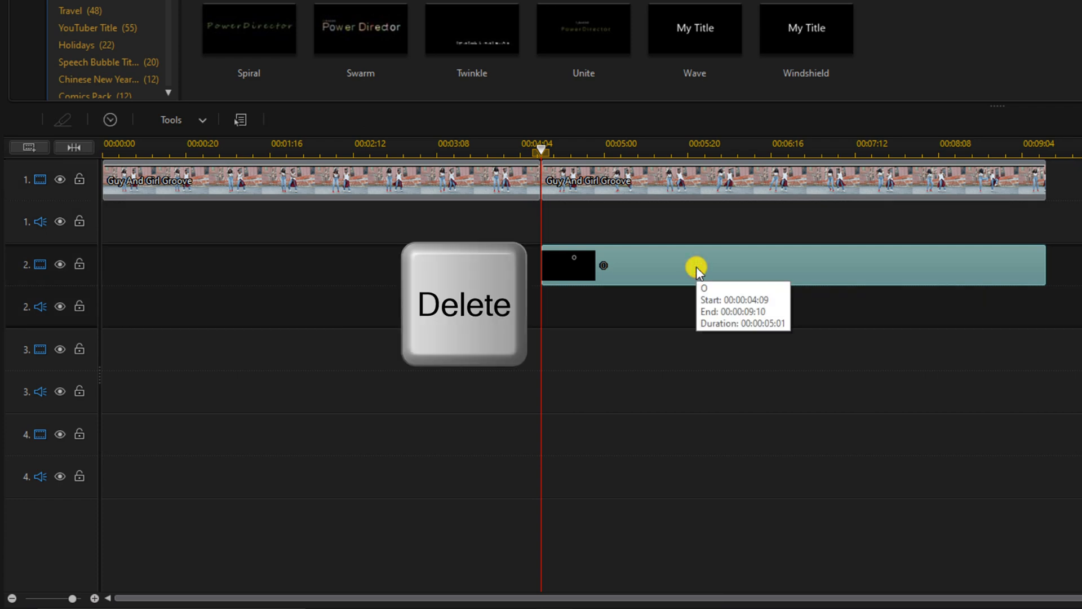
pyautogui.press('Delete')
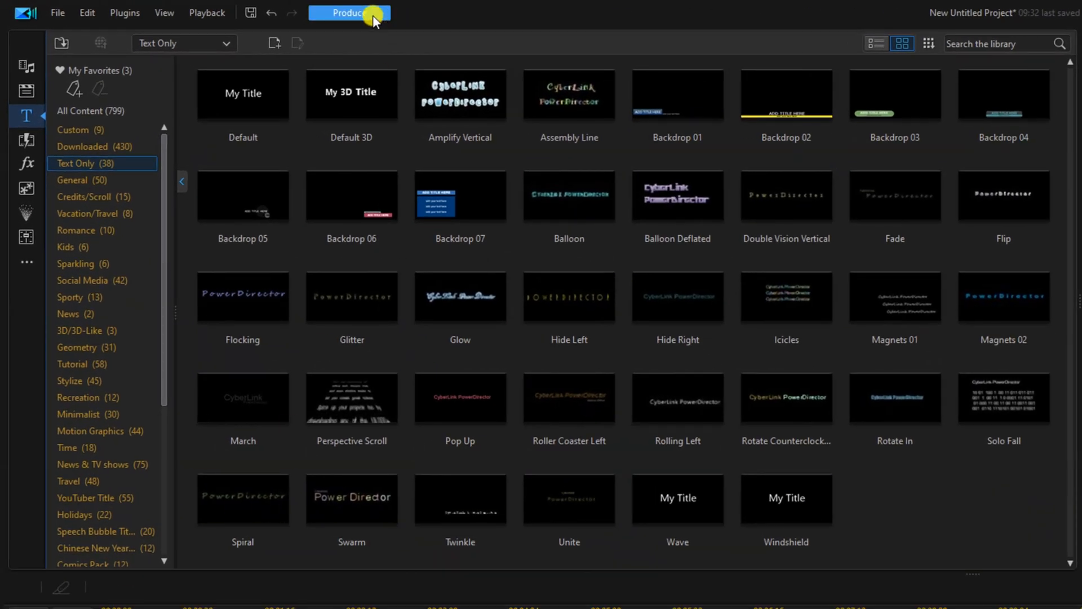
pyautogui.moveTo(350, 12)
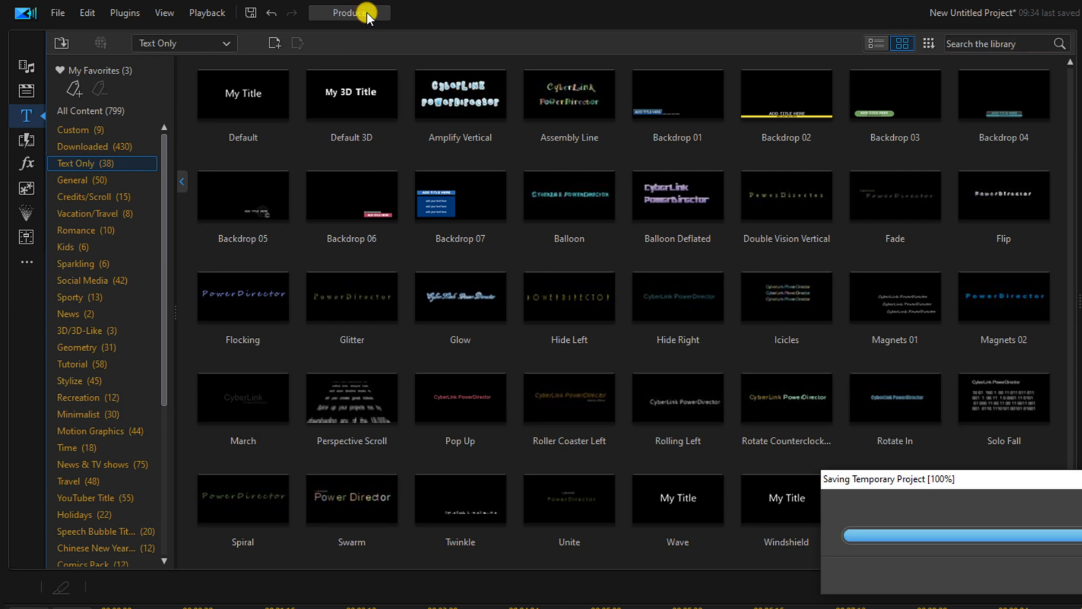
# Step: Switch to the Produce page to export the project
pyautogui.click(350, 13)
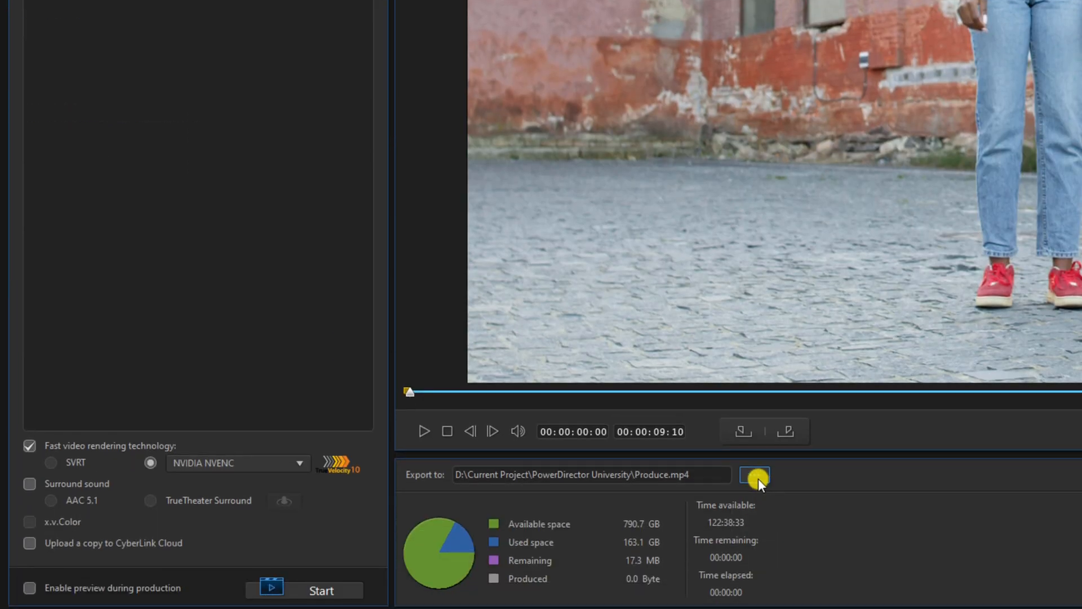
pyautogui.moveTo(754, 474)
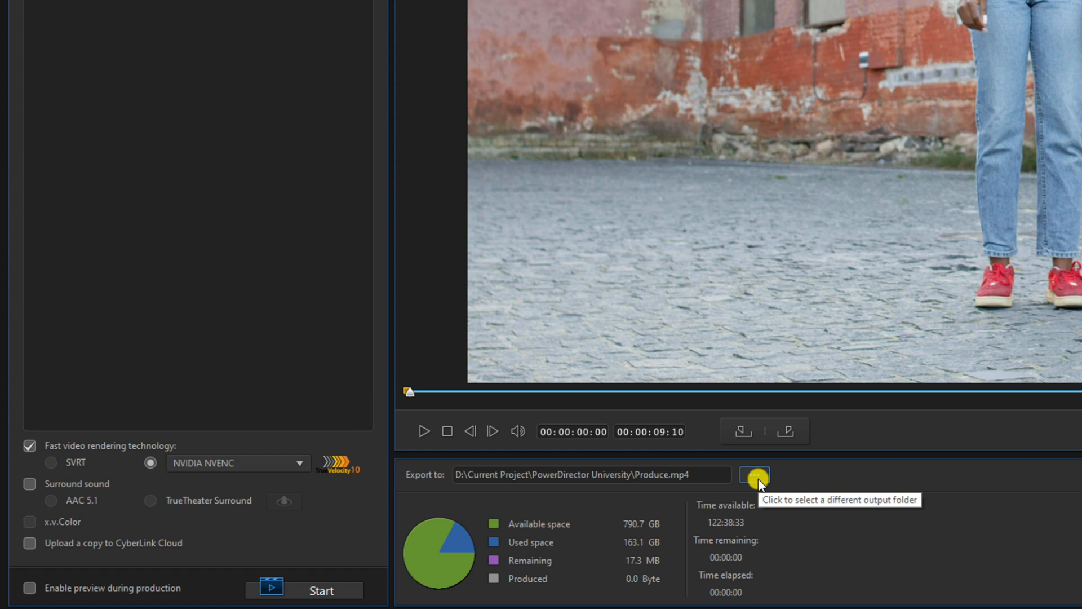
# Step: Name the export file Composition.mp4 in the PowerDirector University folder
pyautogui.click(753, 474)
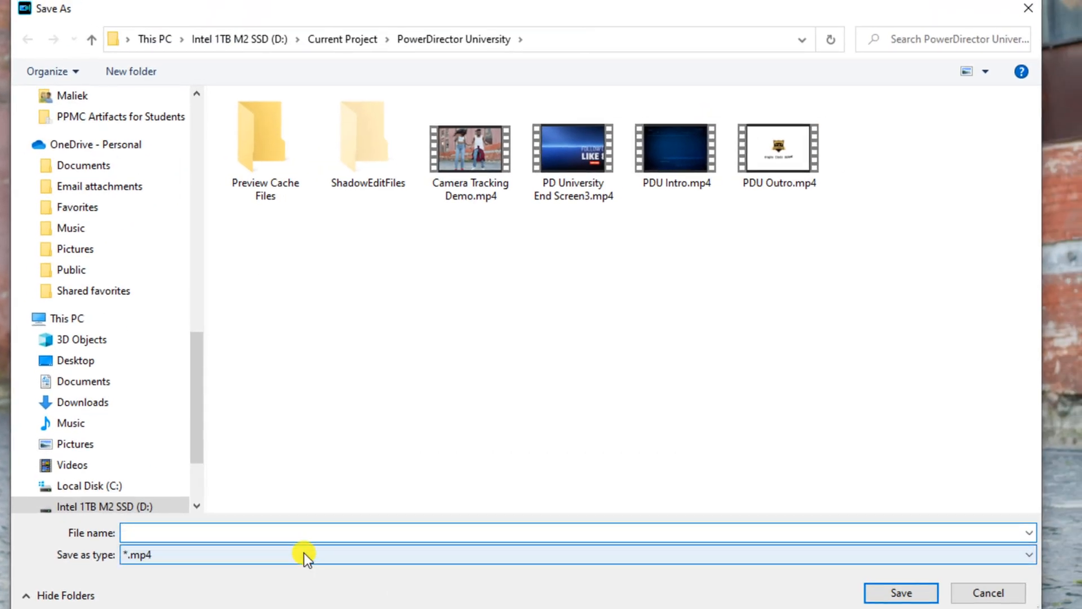
pyautogui.write('Composition')
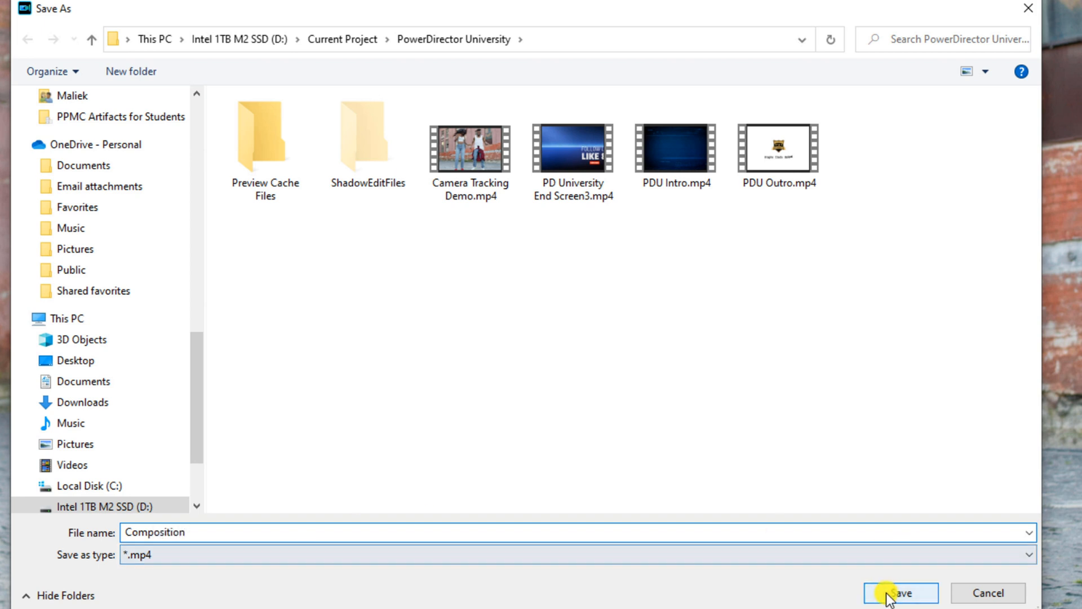
pyautogui.click(900, 593)
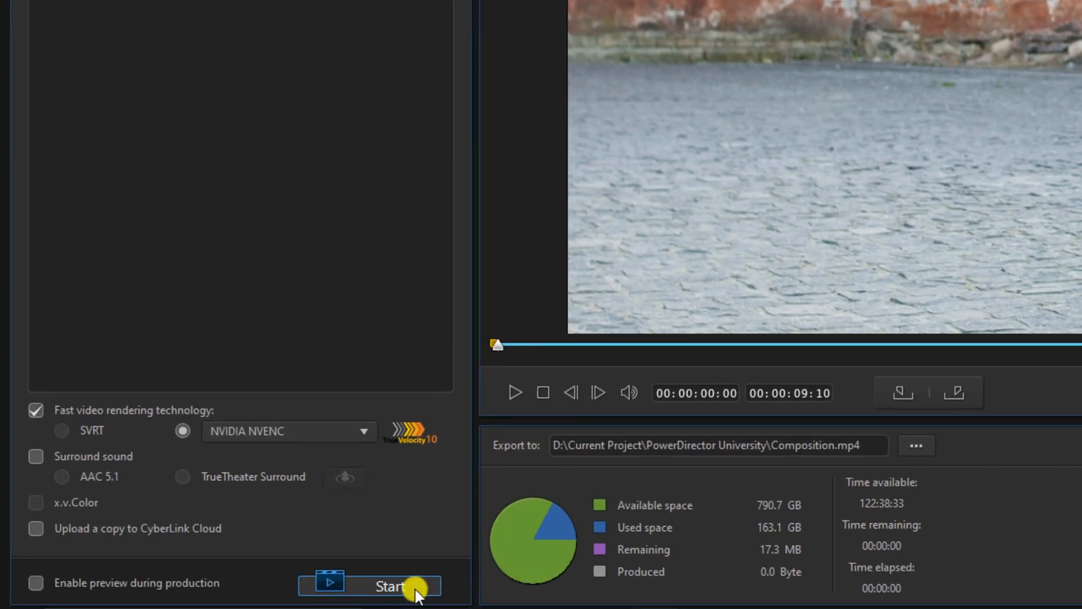
pyautogui.moveTo(391, 585)
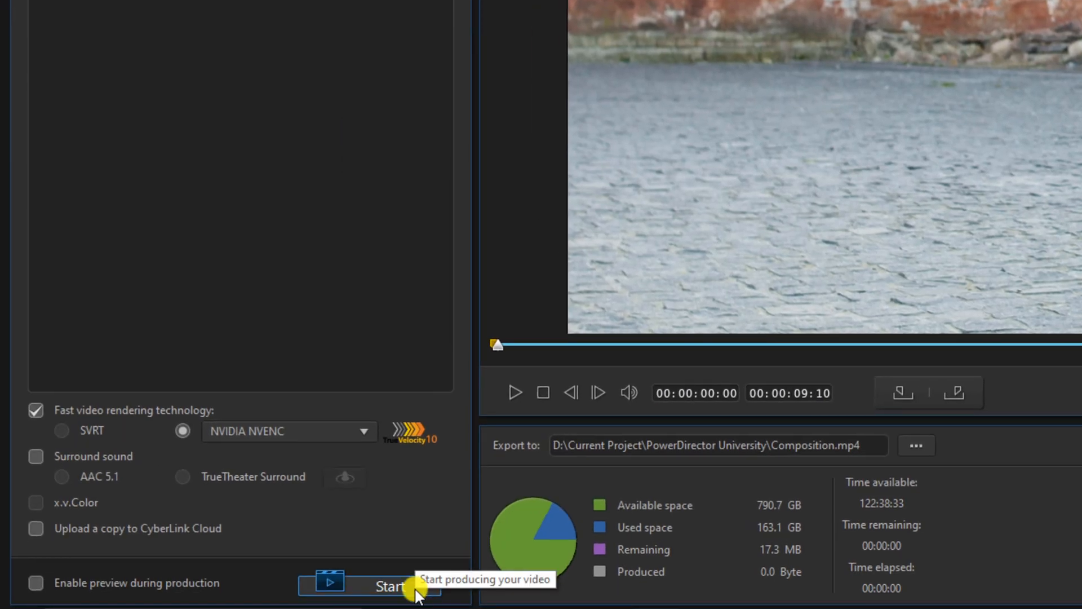
# Step: Produce Composition.mp4 and wait until production completes
pyautogui.click(390, 585)
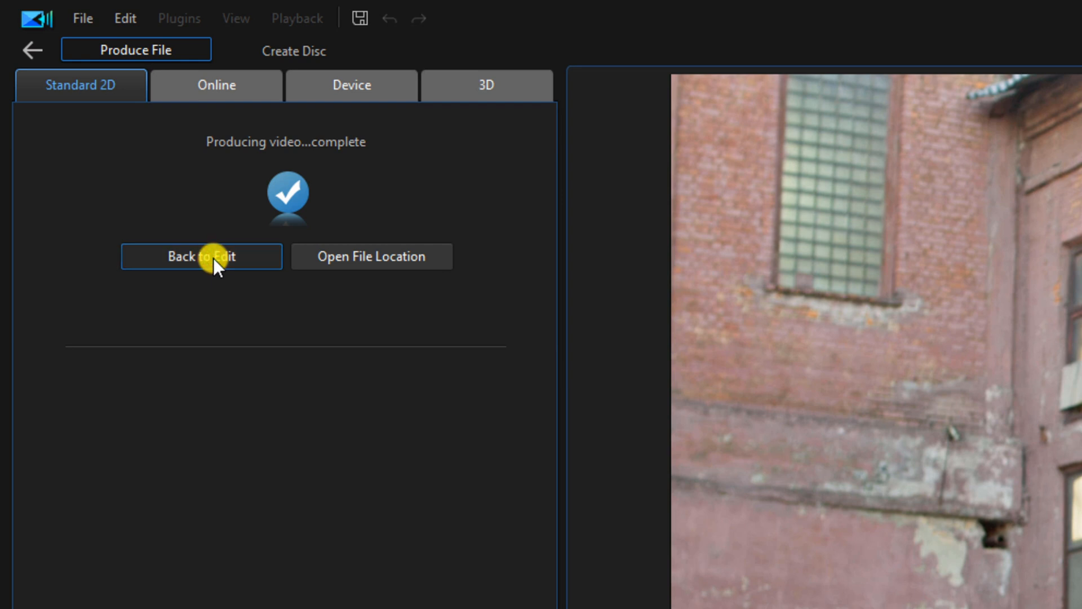
# Step: Back in the editor, put Composition.mp4 on track 2 and delete the track 1 dance clips
pyautogui.click(201, 256)
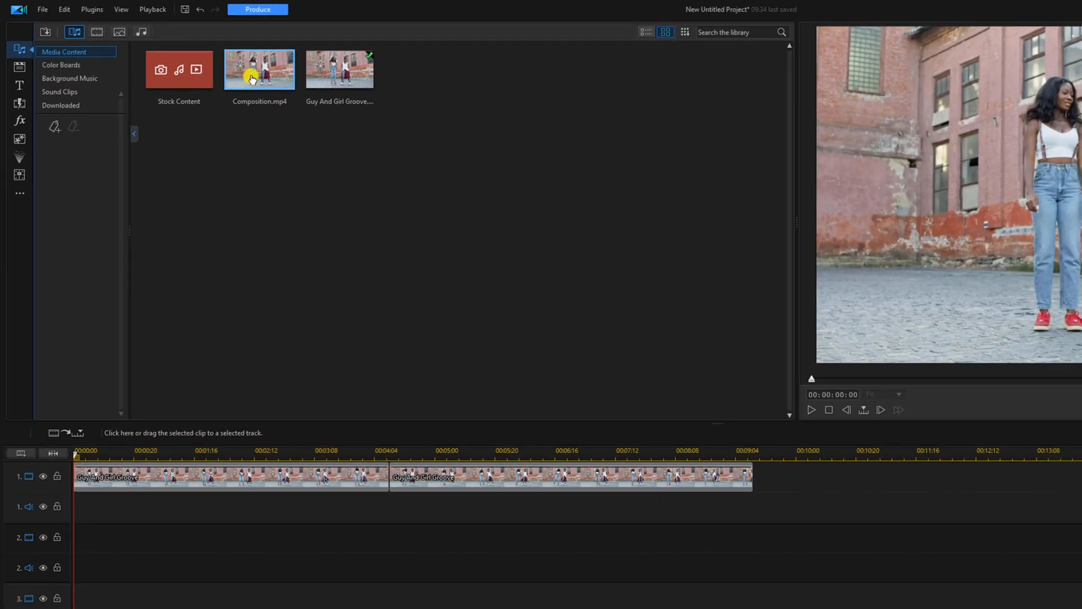
pyautogui.click(55, 545)
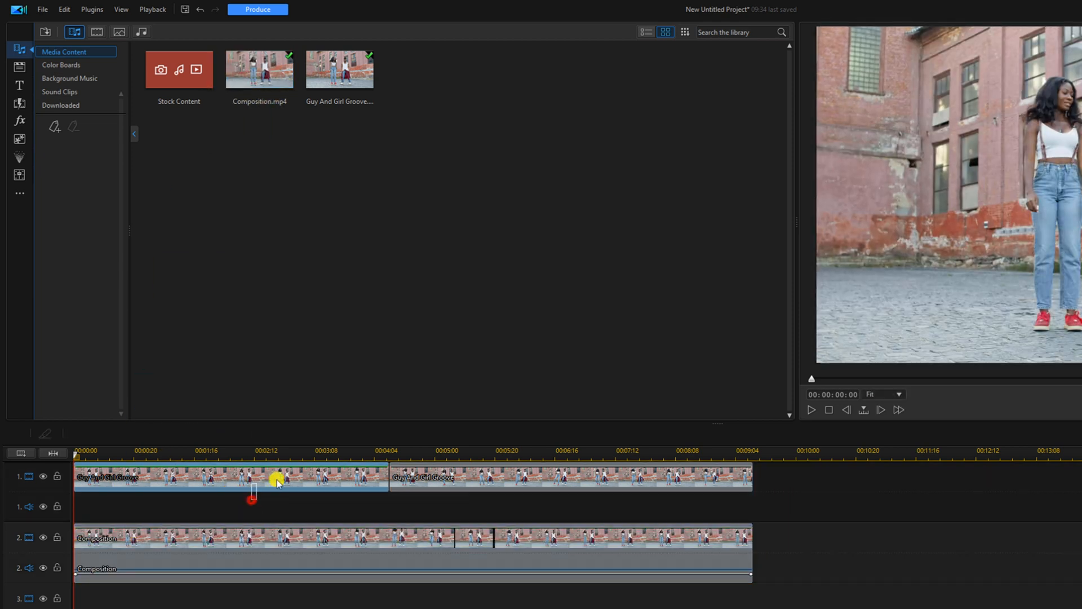
pyautogui.click(480, 477)
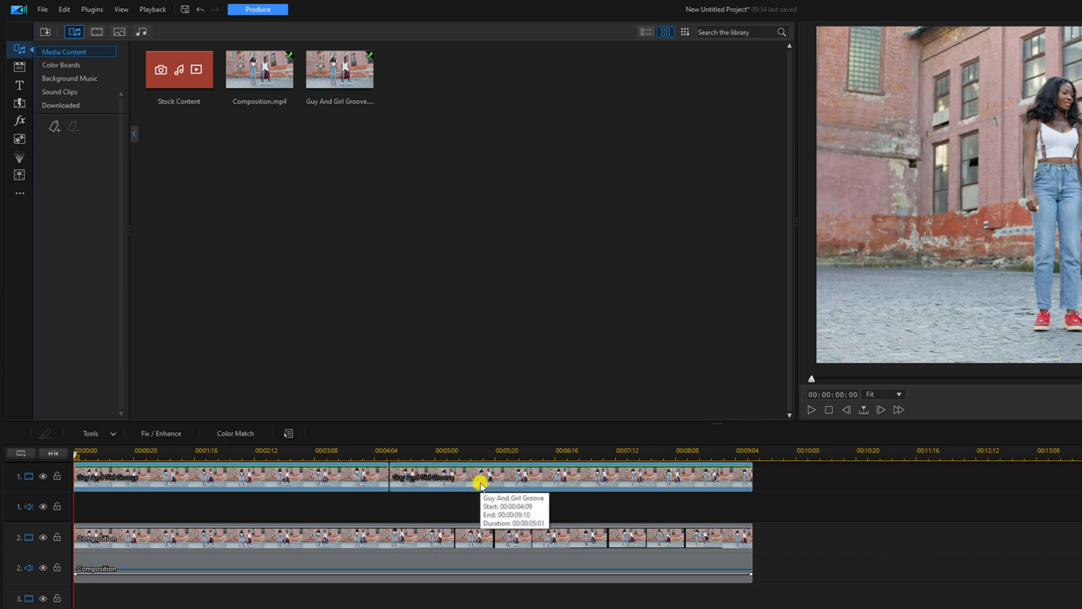
pyautogui.press('Delete')
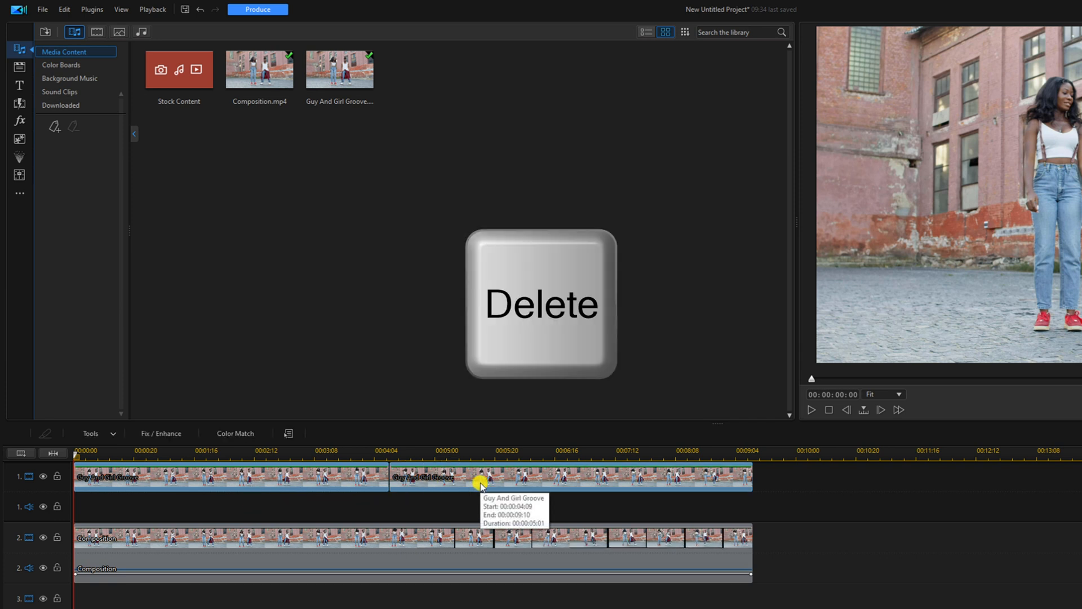
pyautogui.press('Delete')
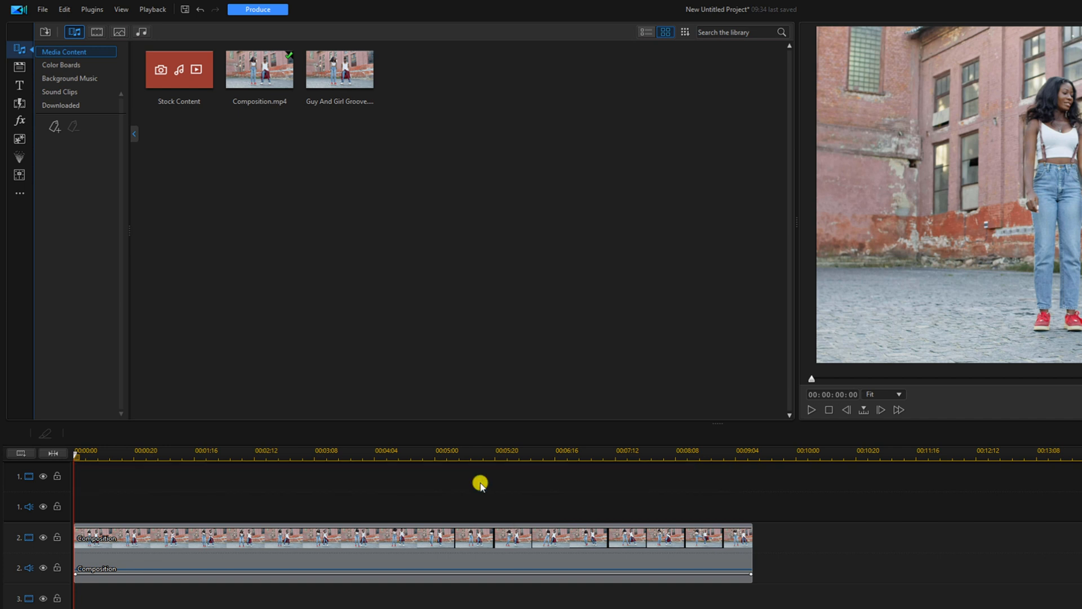
pyautogui.moveTo(402, 541)
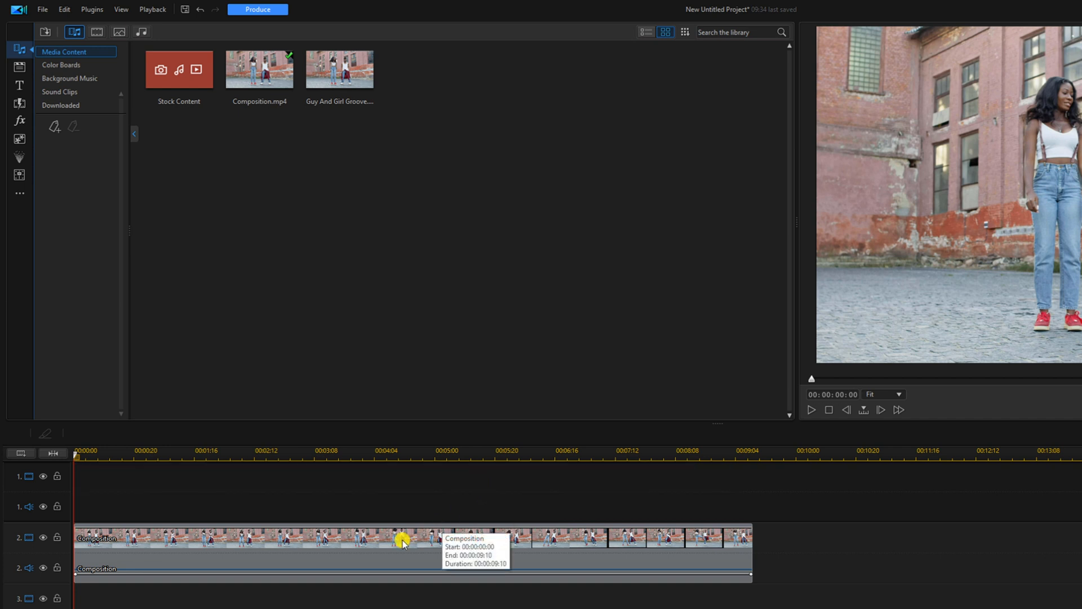
pyautogui.moveTo(399, 547)
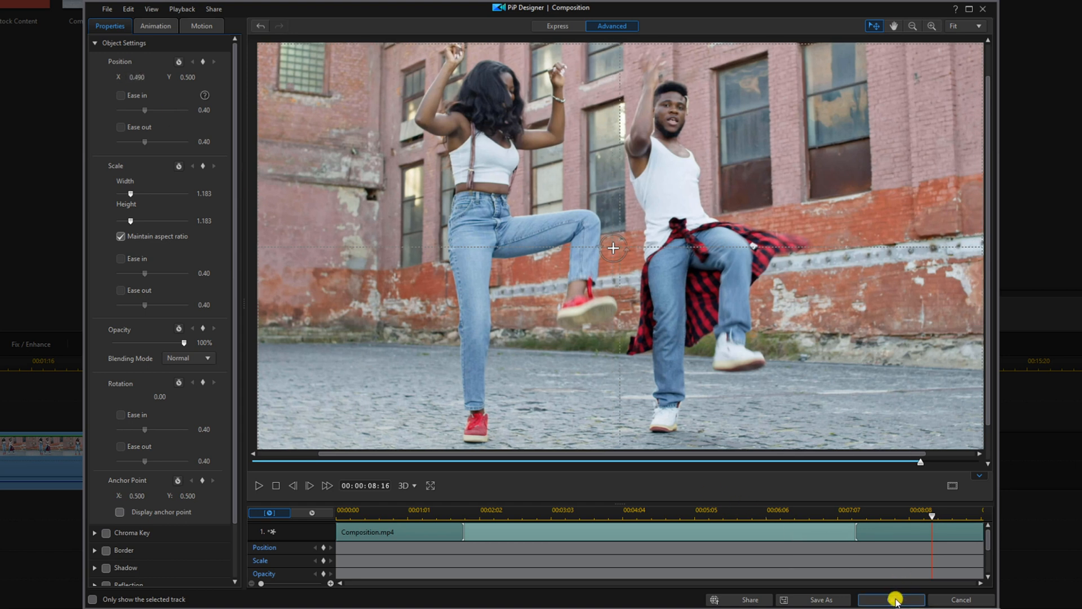
# Step: Confirm the 1.183 width and height scale on the Composition clip in PiP Designer
pyautogui.click(891, 600)
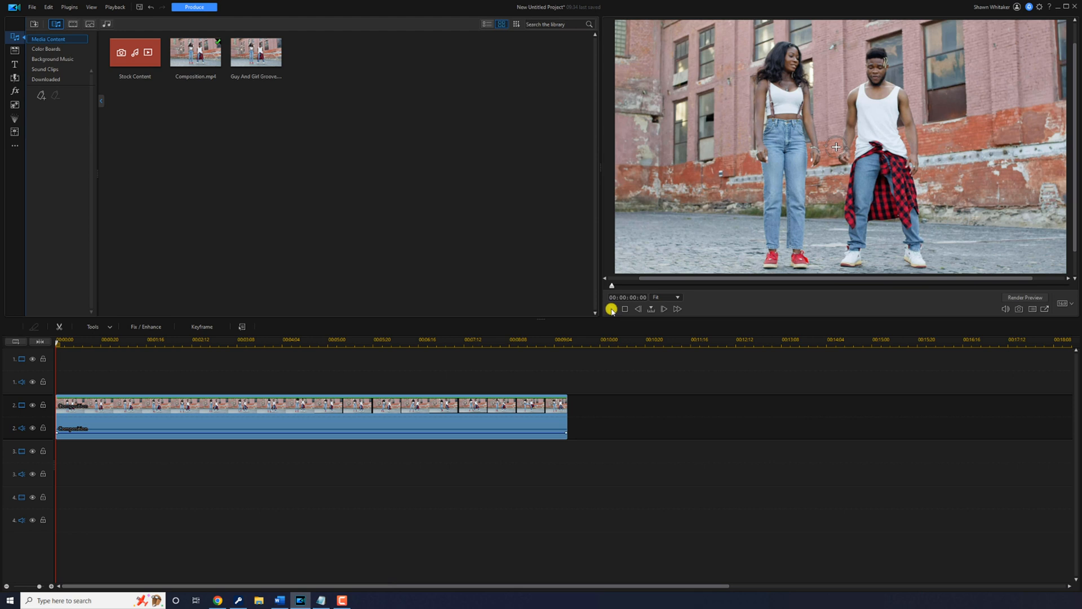
pyautogui.click(610, 309)
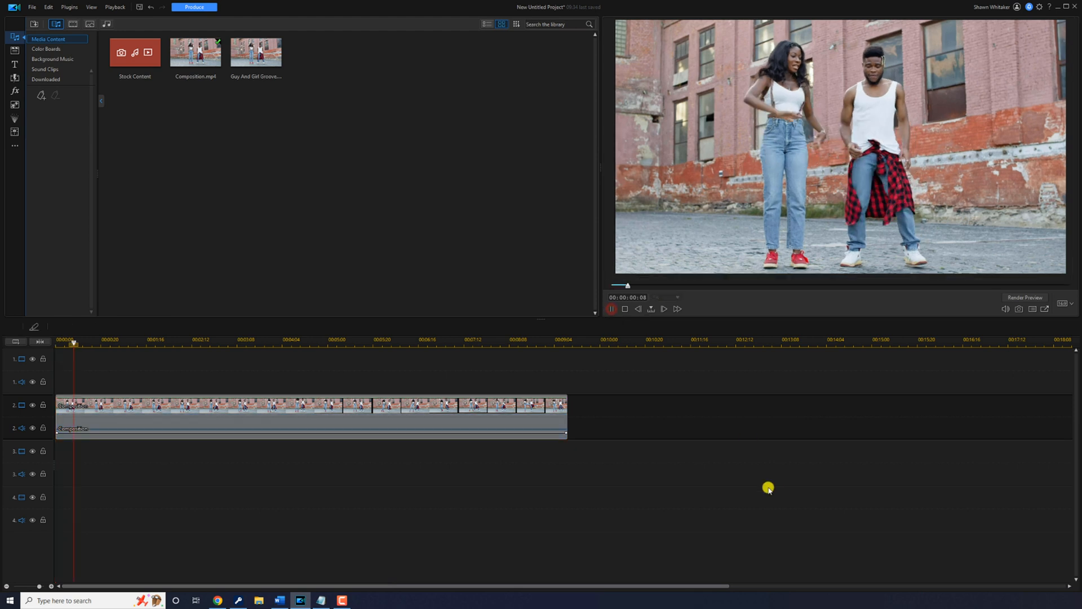